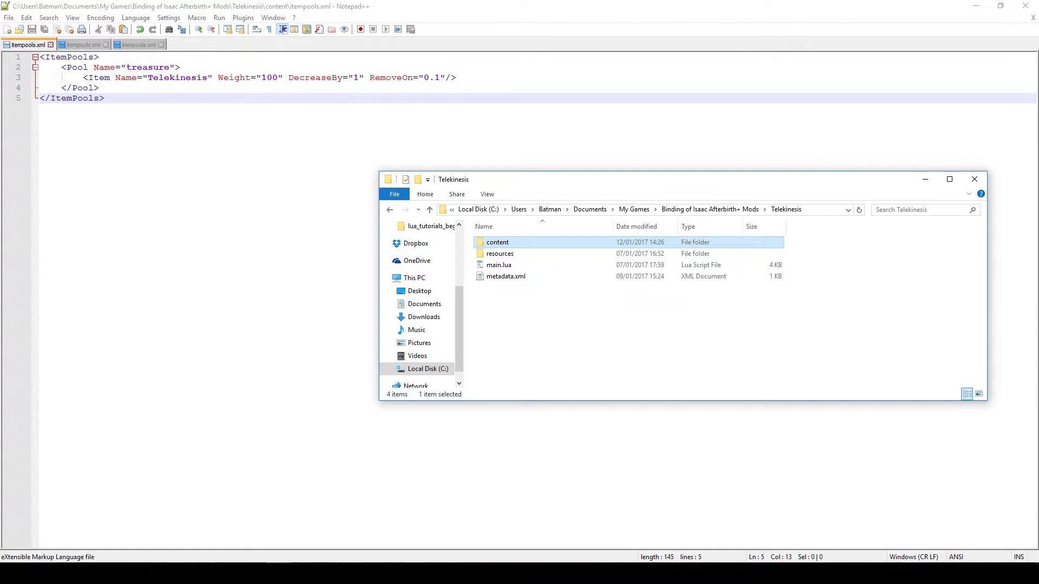
# Step: Open items.xml from the Telekinesis mod's content folder in Notepad++
pyautogui.doubleClick(498, 241)
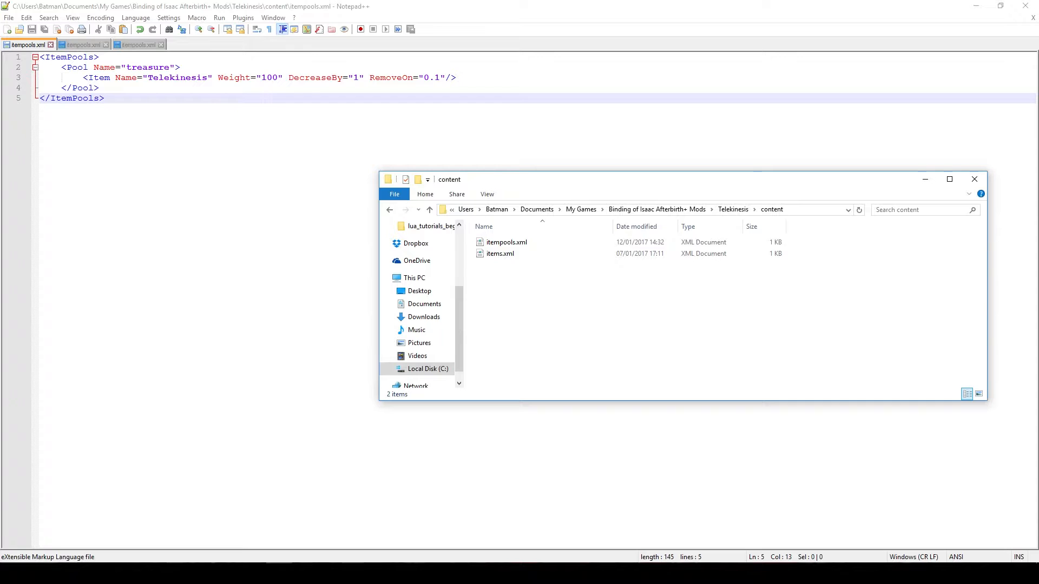
pyautogui.click(500, 253)
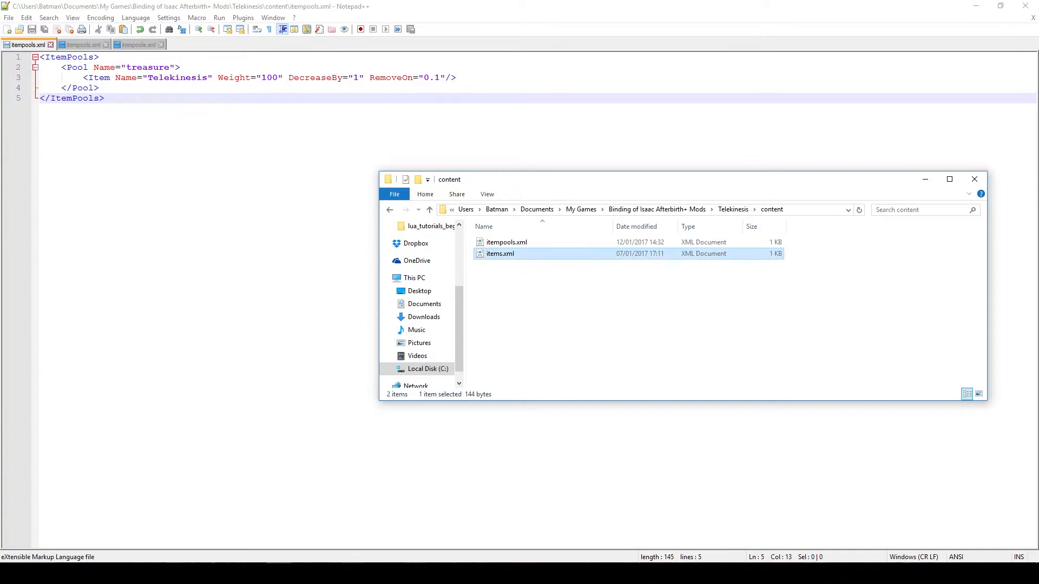
pyautogui.doubleClick(500, 254)
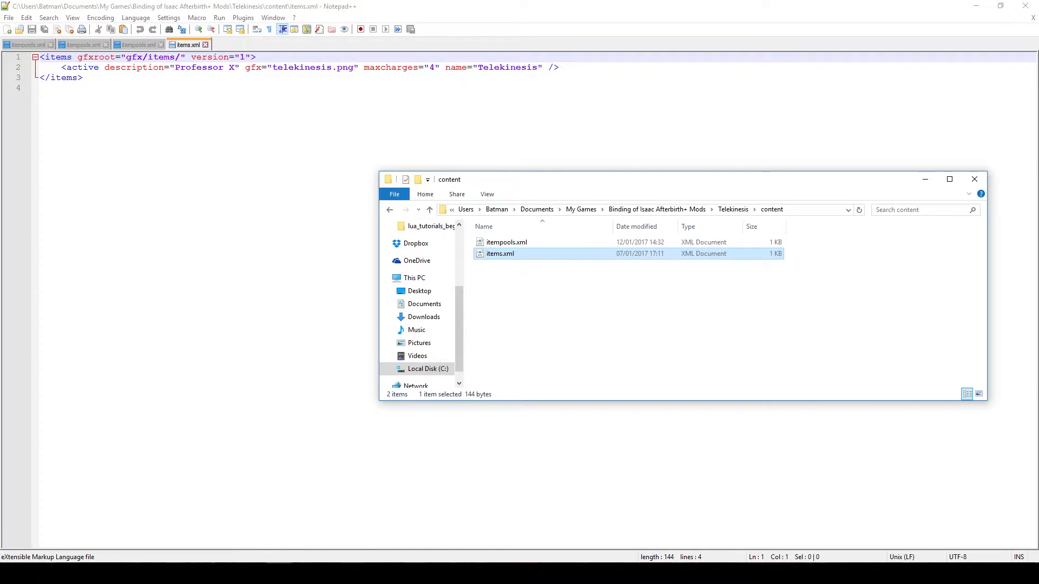
# Step: Review the items.xml definitions, then return to itempools.xml listing Telekinesis in treasure
pyautogui.click(28, 45)
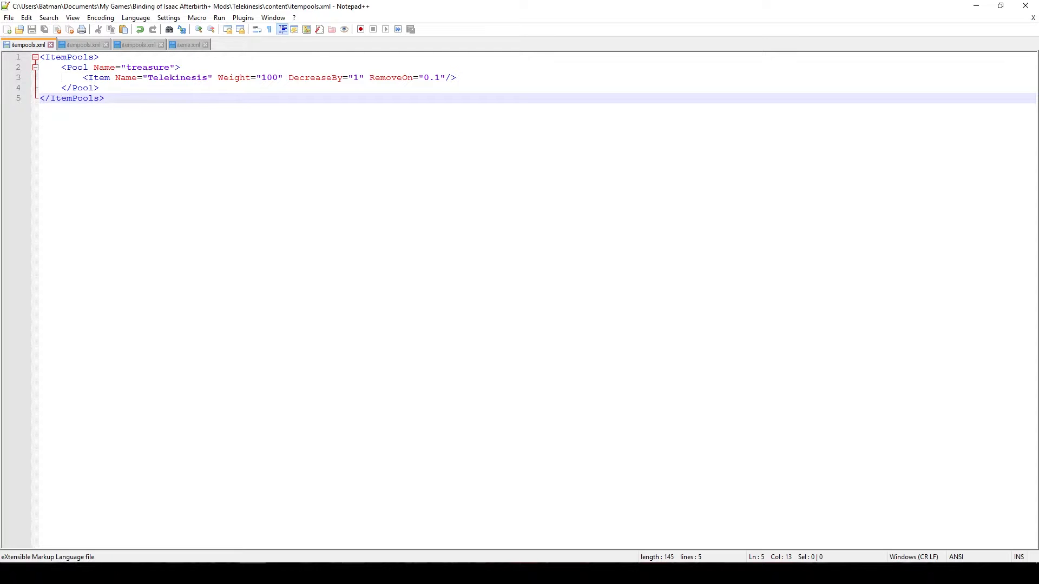
pyautogui.click(187, 45)
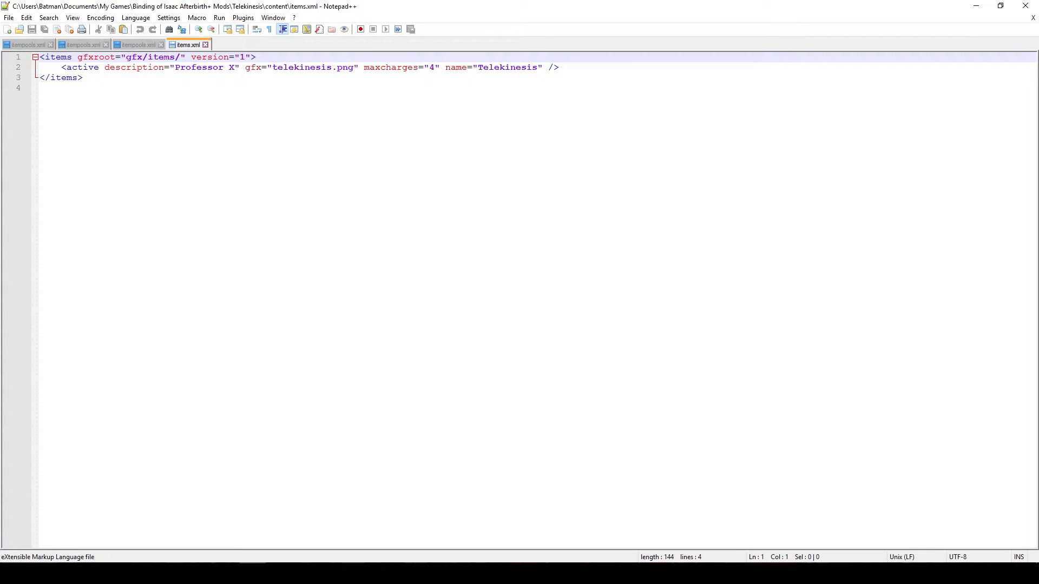
pyautogui.click(29, 44)
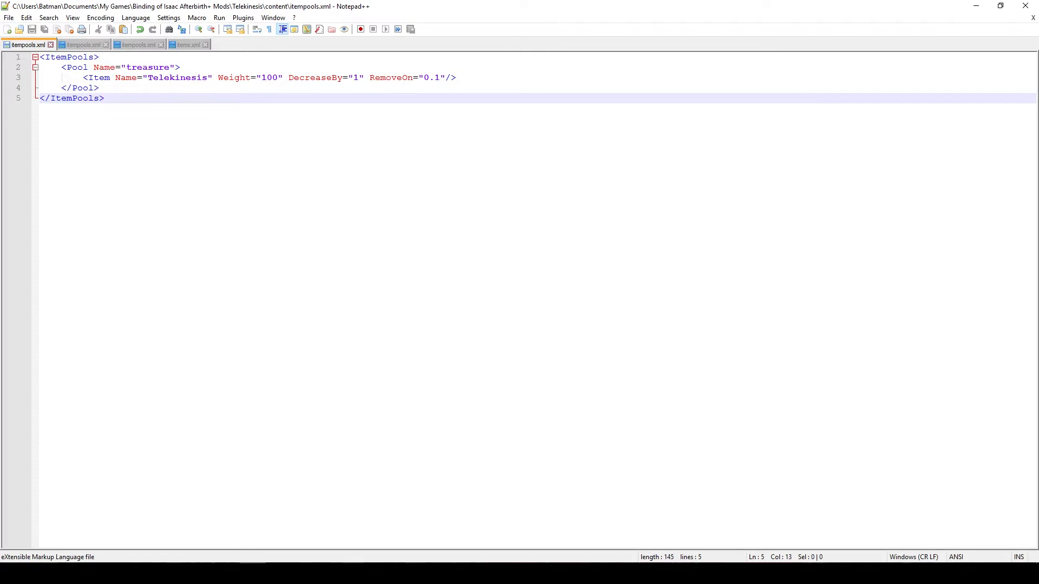
# Step: Switch to the desktop copy of itempools.xml showing every pool, Telekinesis weighted 1 in treasure
pyautogui.click(82, 45)
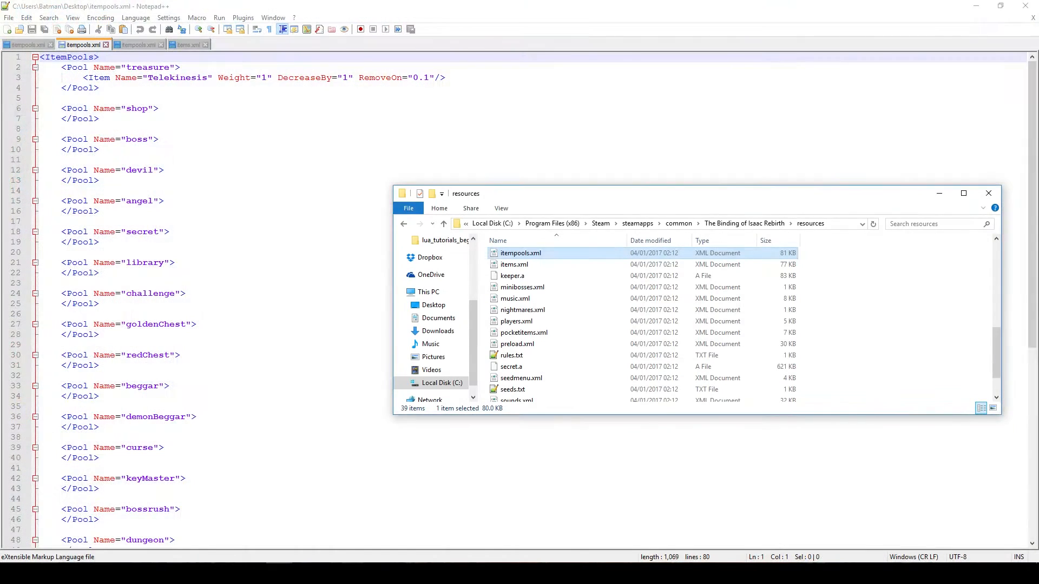
# Step: Open the Rebirth resources folder's original itempools.xml and scroll through its treasure item IDs
pyautogui.click(444, 223)
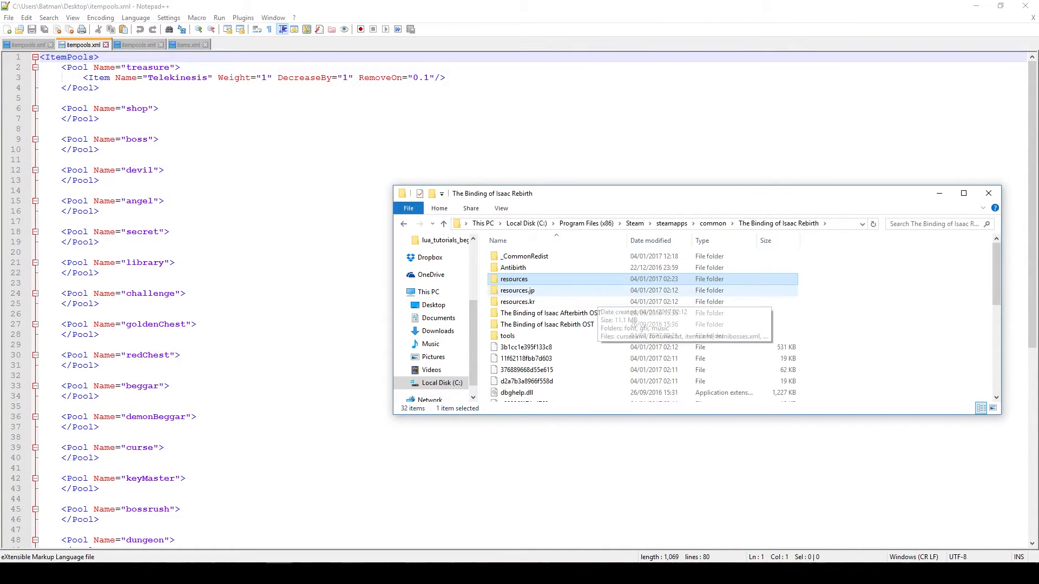
pyautogui.doubleClick(514, 279)
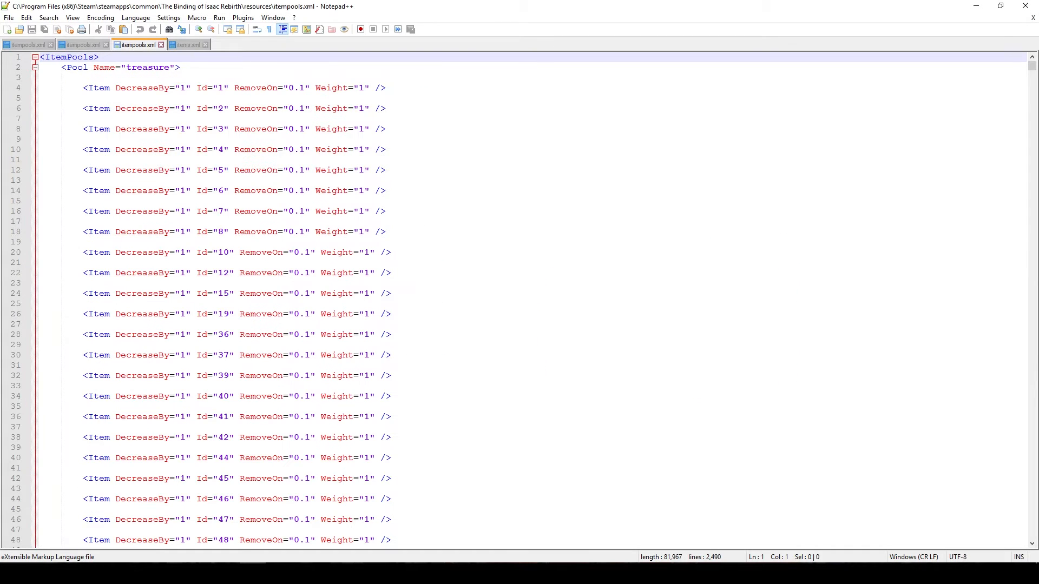
pyautogui.scroll(-3)
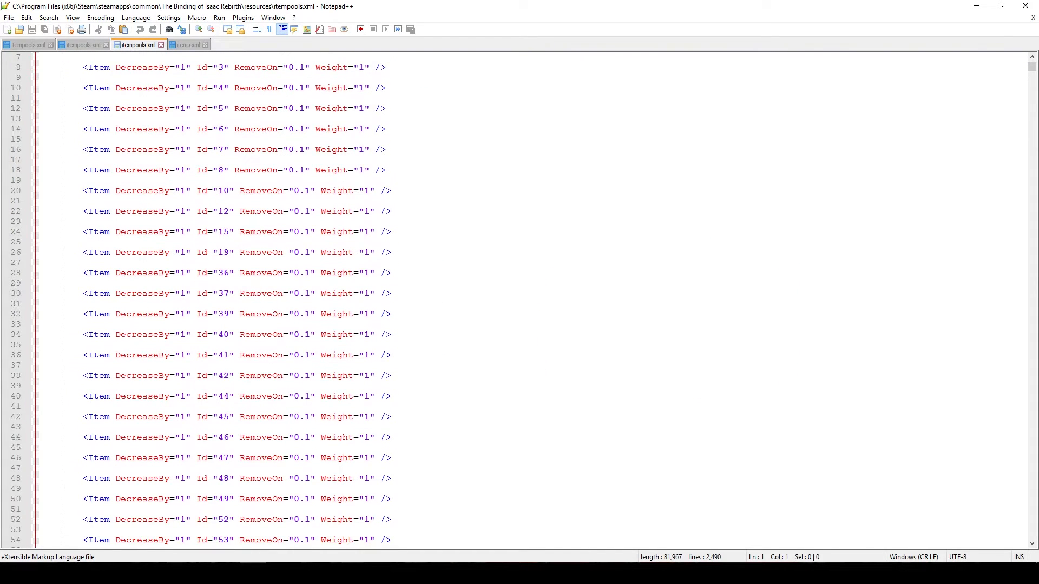
pyautogui.scroll(-3)
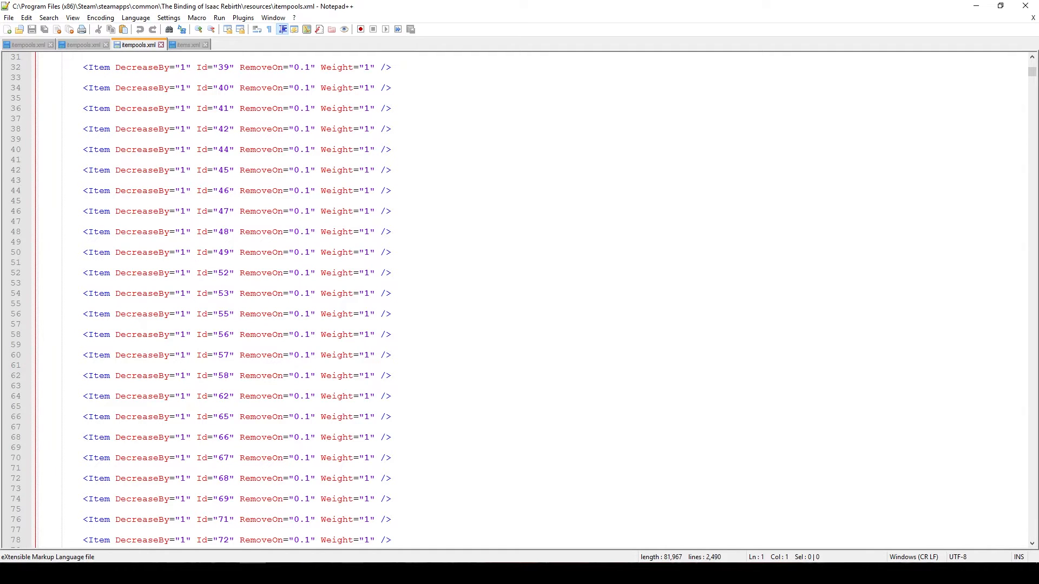
pyautogui.scroll(-3)
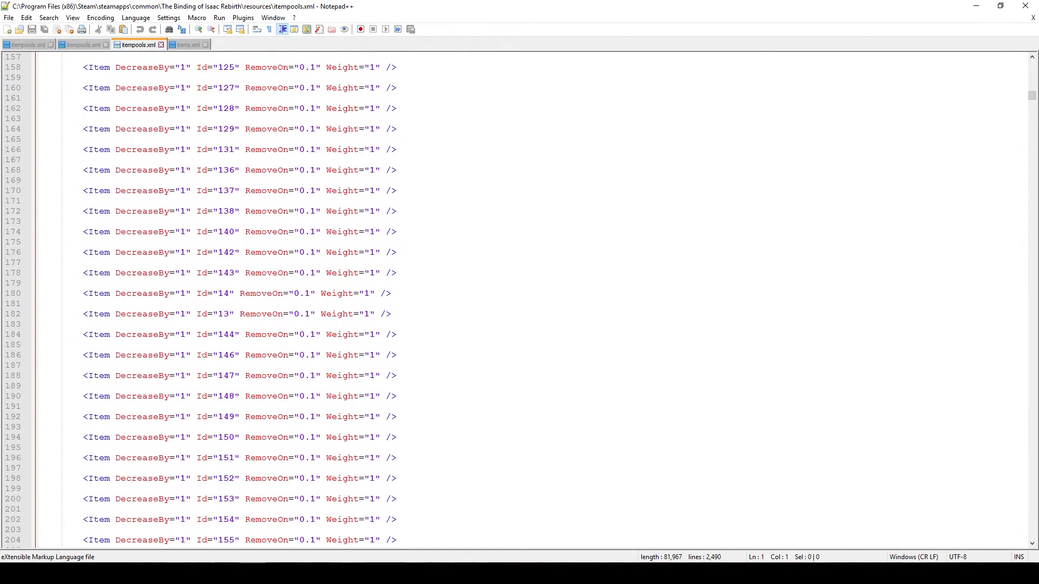
pyautogui.scroll(-3)
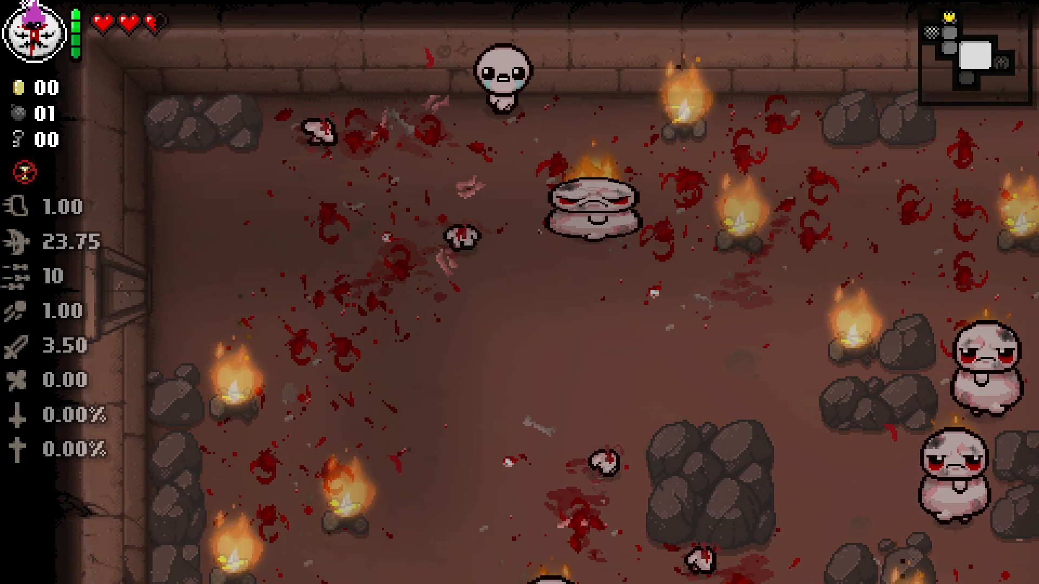
# Step: Pause the run with Escape to see the seed and the single collected item
pyautogui.press('Escape')
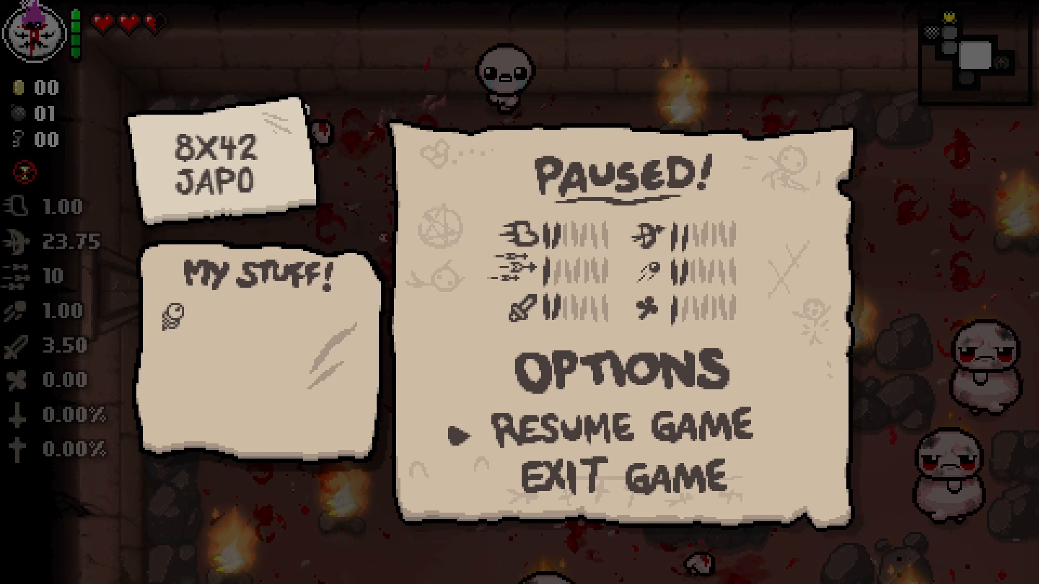